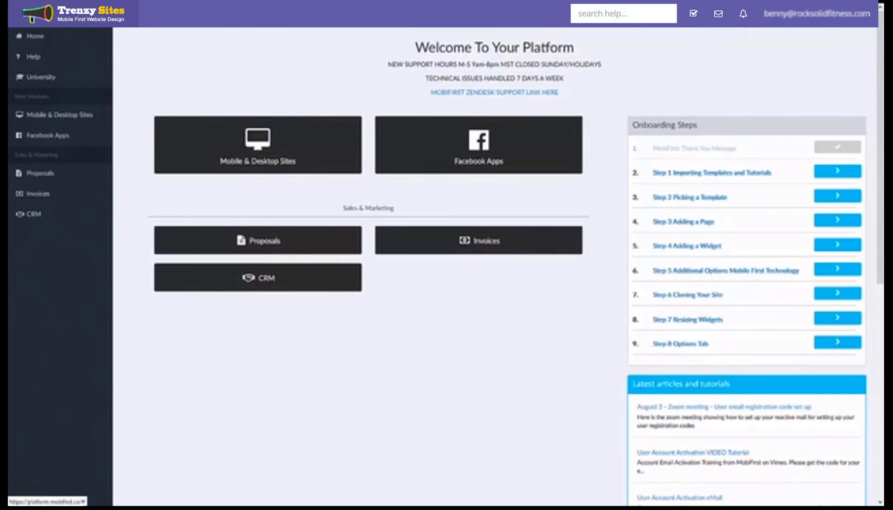
Step: Check messages, then open the account's User details and select the email address field
left_click(743, 14)
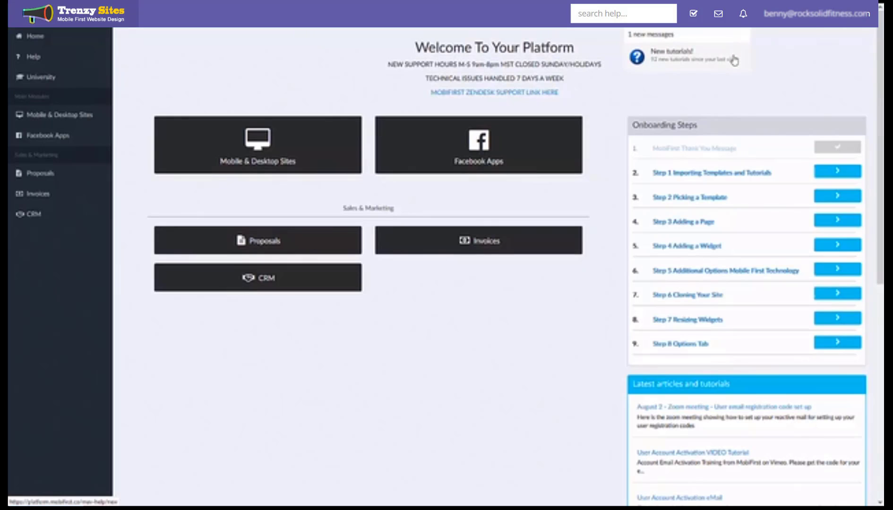
mouse_move(724, 59)
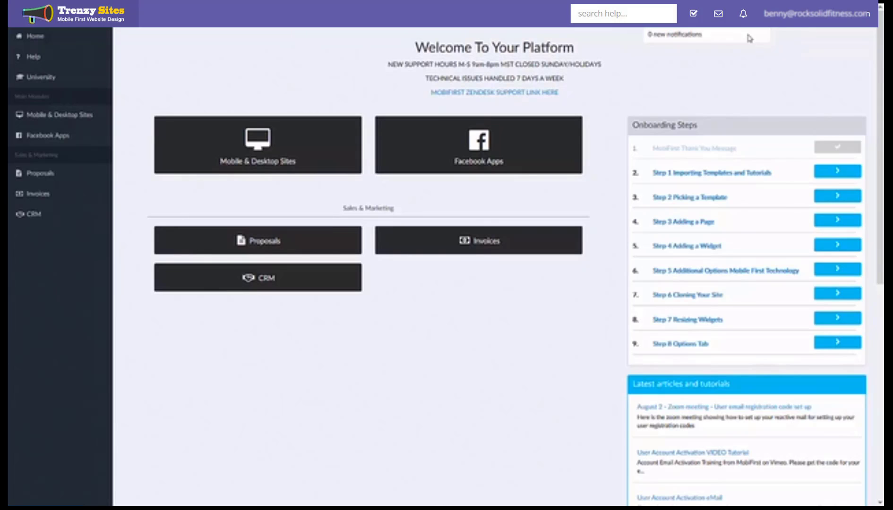
mouse_move(746, 62)
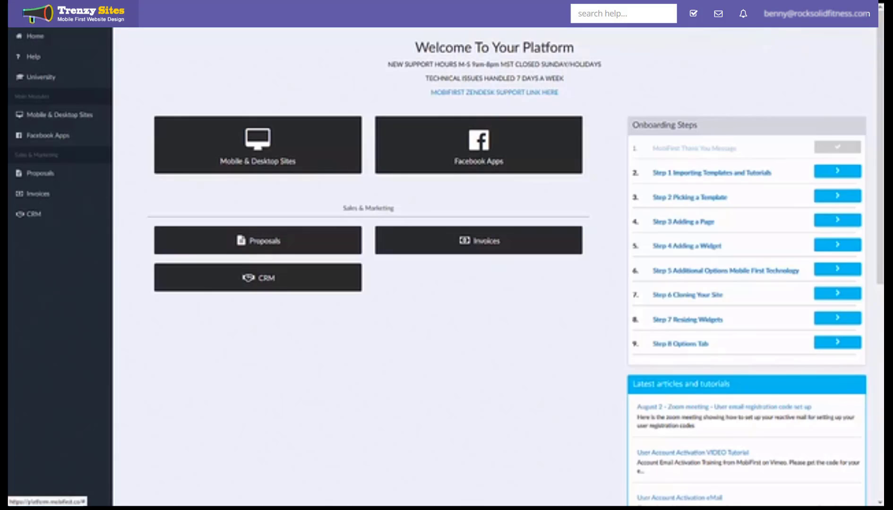
left_click(816, 14)
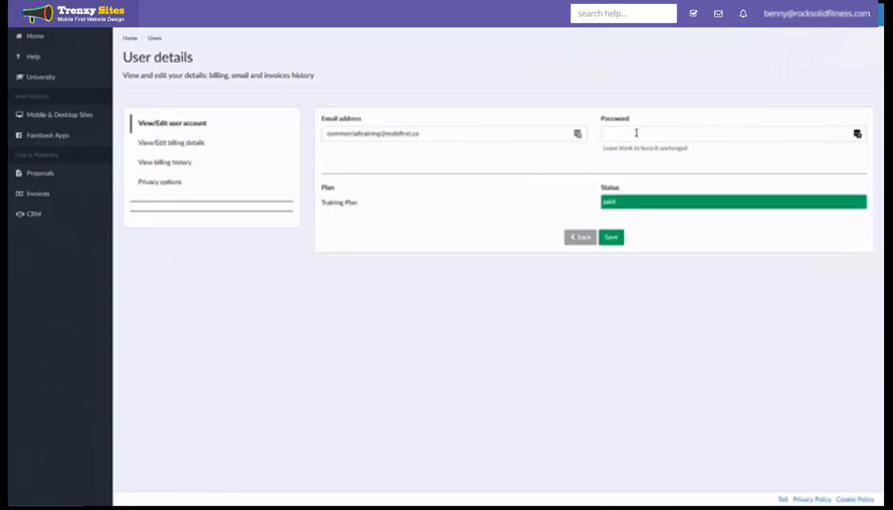
mouse_move(502, 150)
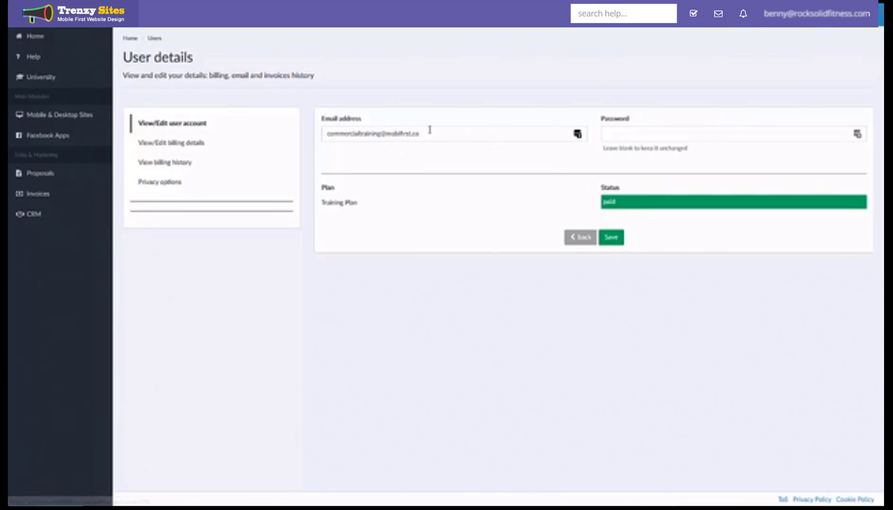
left_click(453, 134)
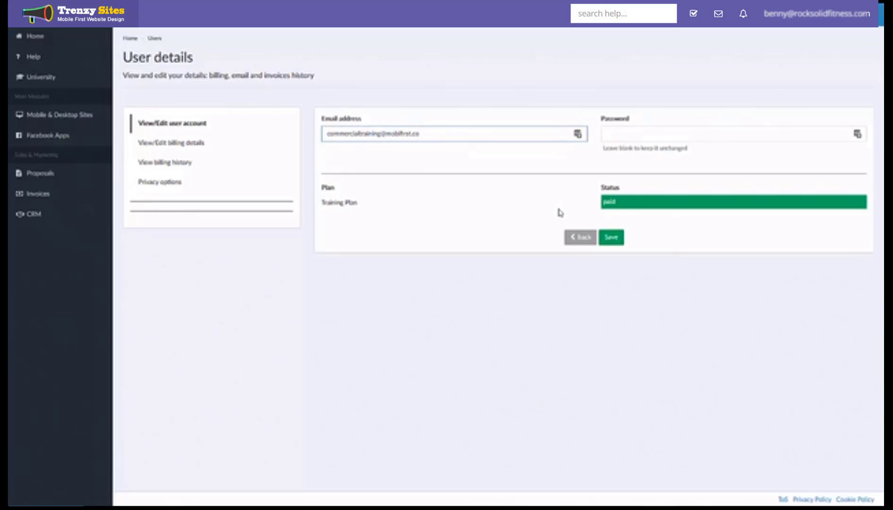
mouse_move(383, 158)
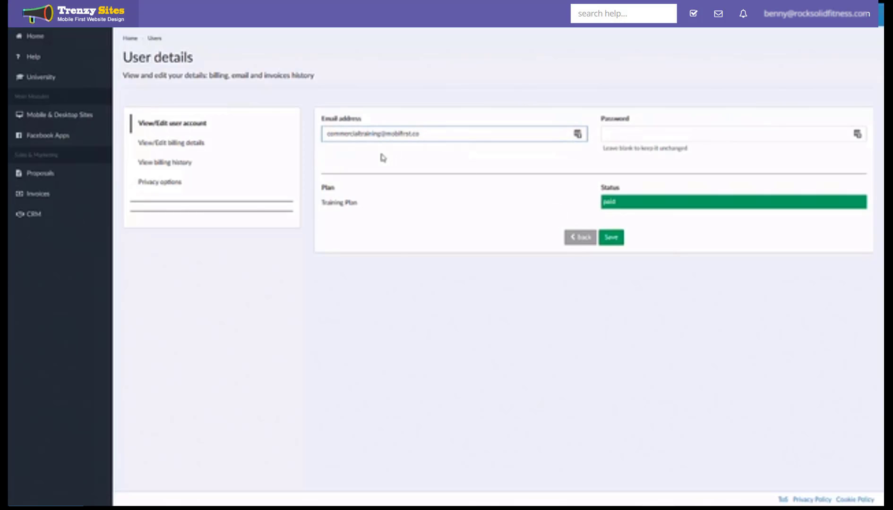
mouse_move(463, 156)
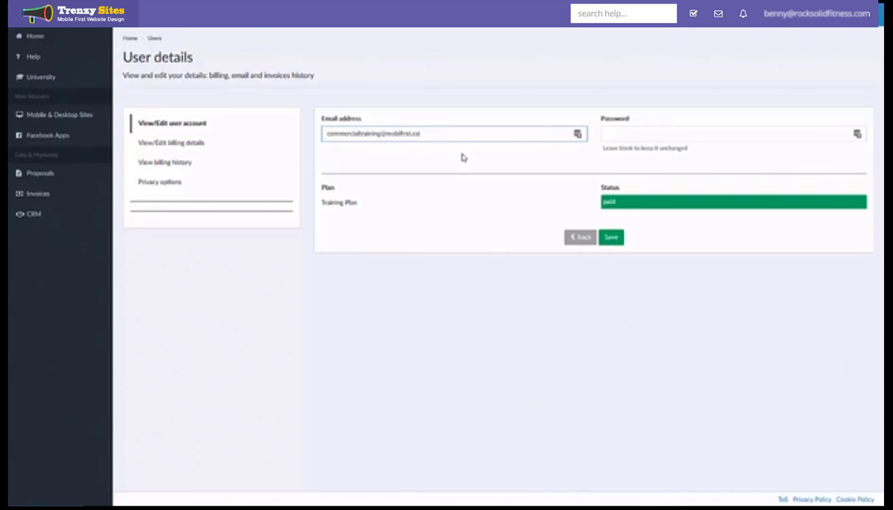
mouse_move(464, 160)
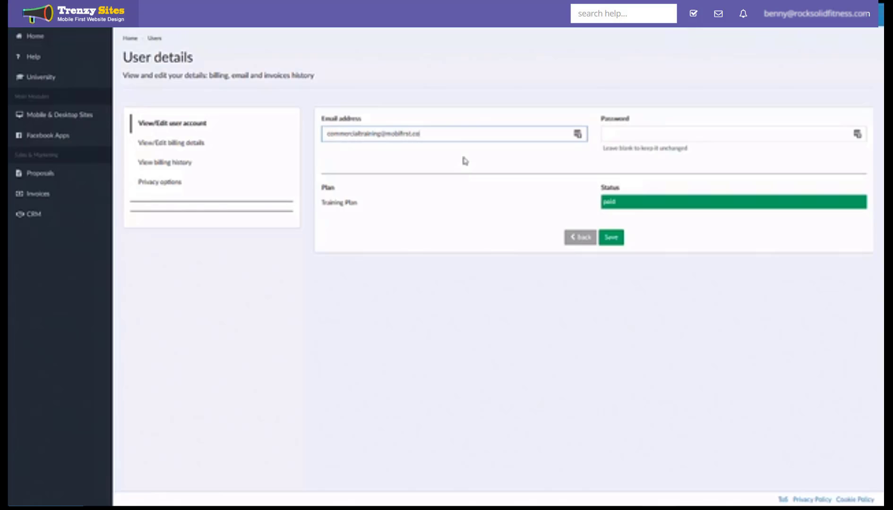
mouse_move(465, 163)
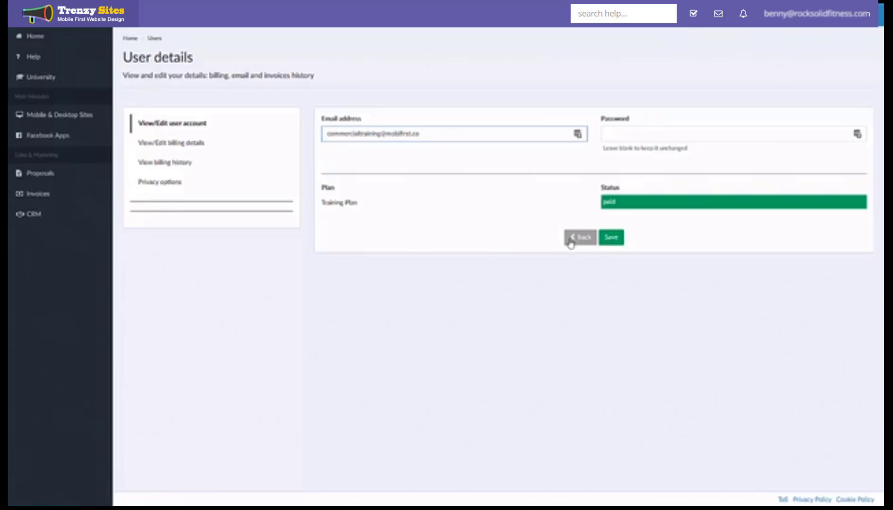
mouse_move(343, 126)
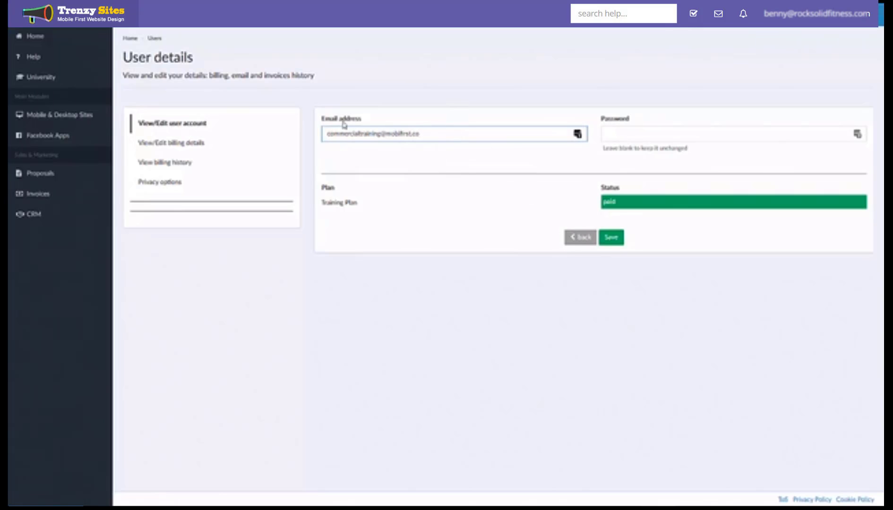
mouse_move(312, 103)
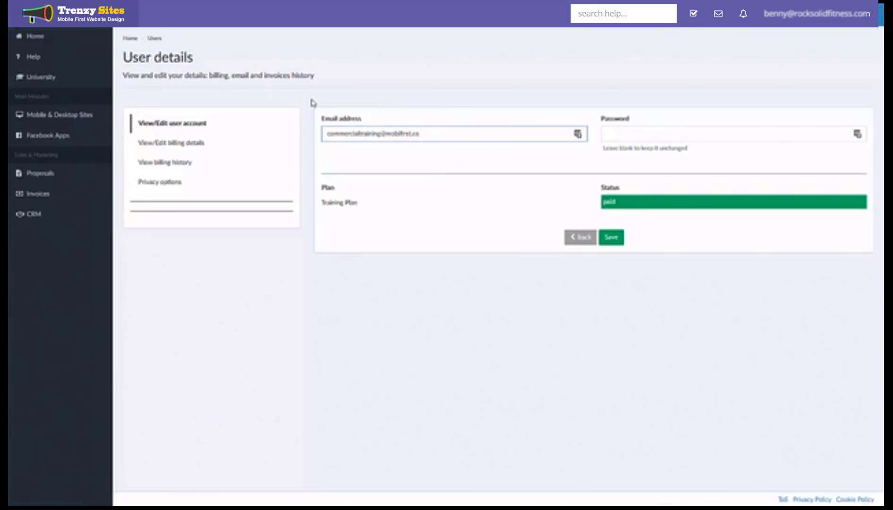
mouse_move(25, 38)
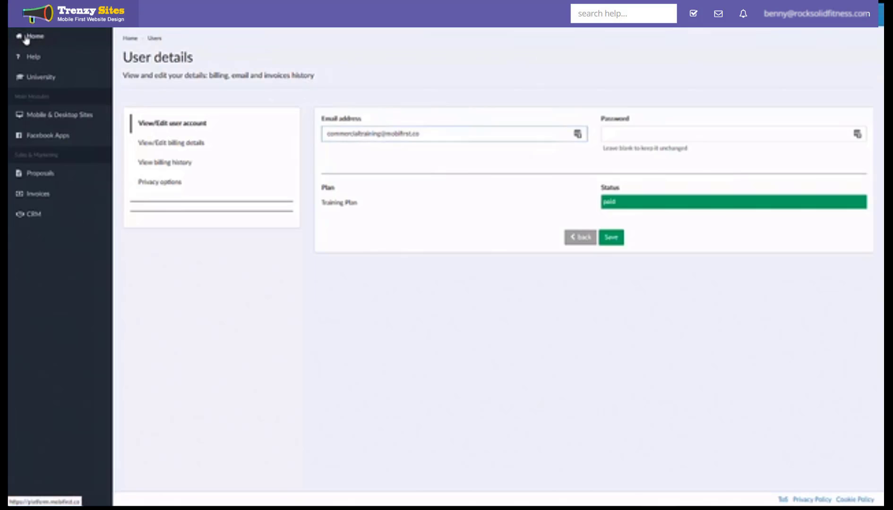
Step: Return to the Home dashboard and open the empty Mobile & Desktop Sites list
left_click(34, 36)
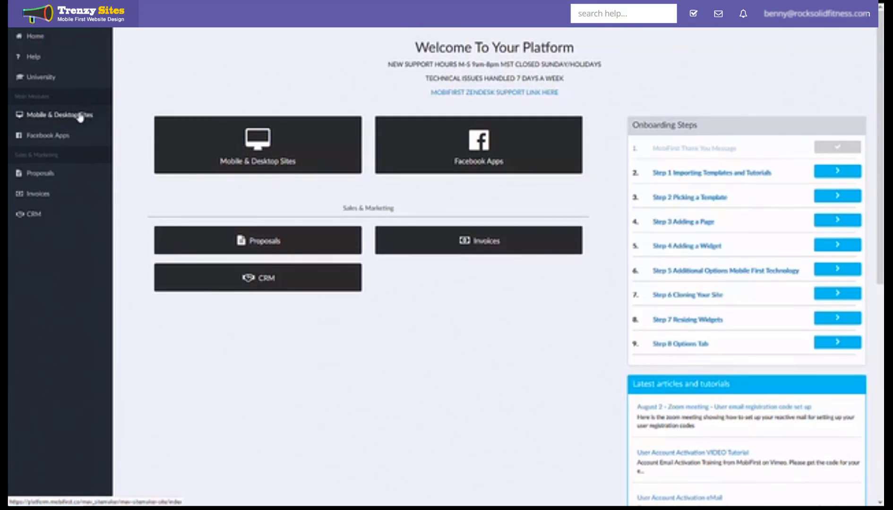
mouse_move(51, 124)
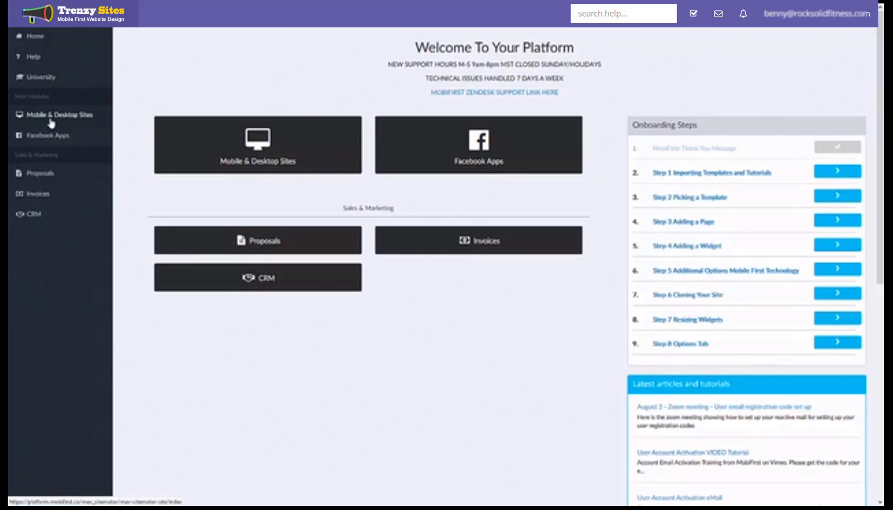
left_click(61, 114)
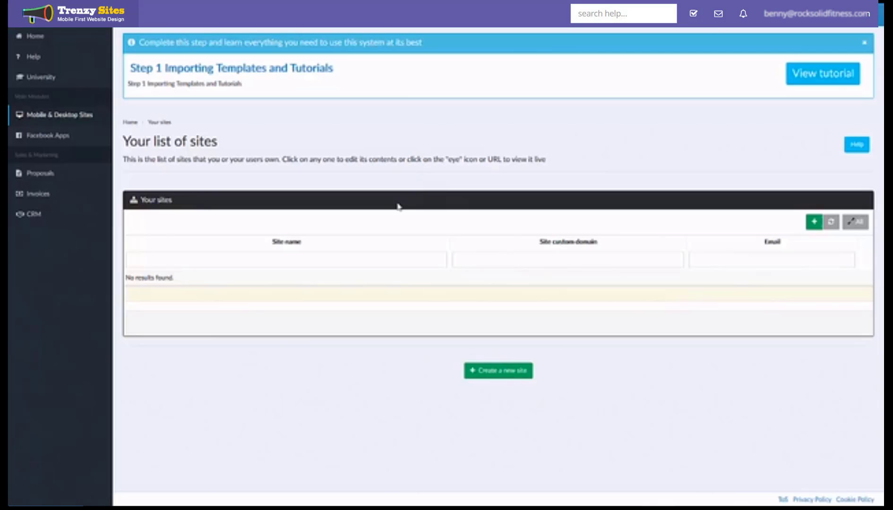
Step: Choose 'Create a new site' and confirm using the template wizard
left_click(498, 371)
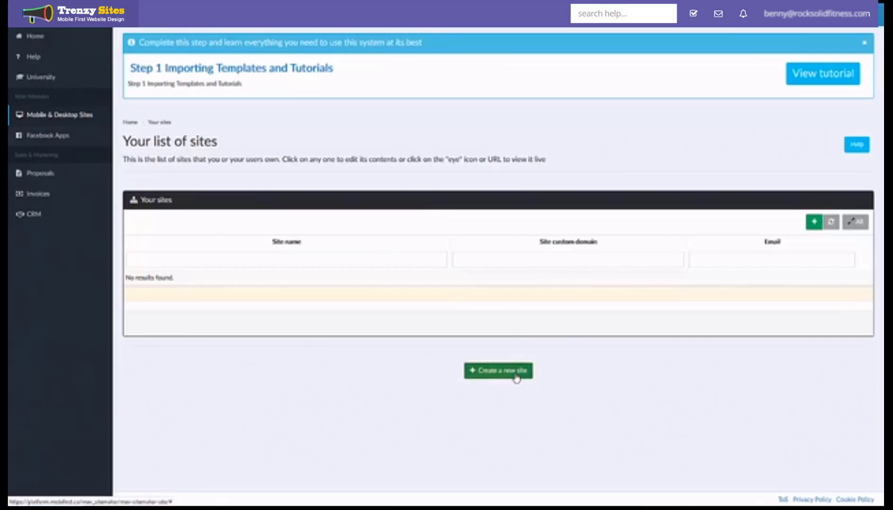
left_click(497, 371)
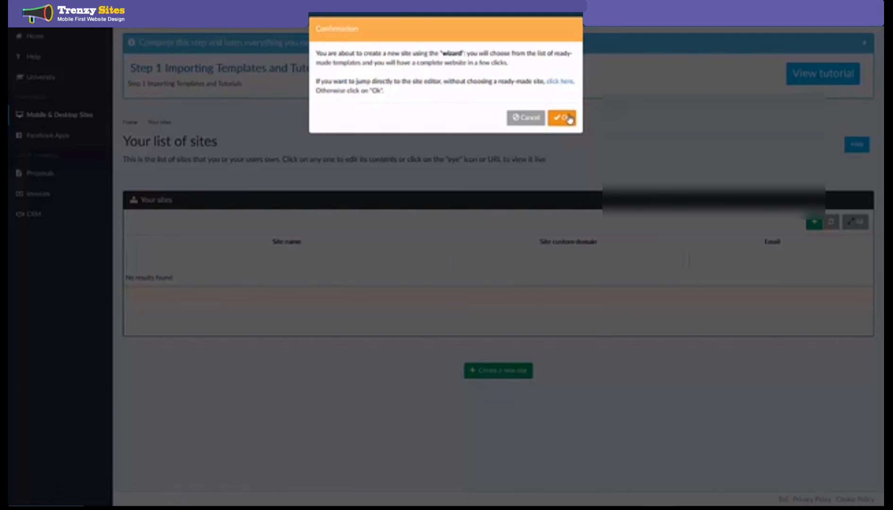
left_click(561, 118)
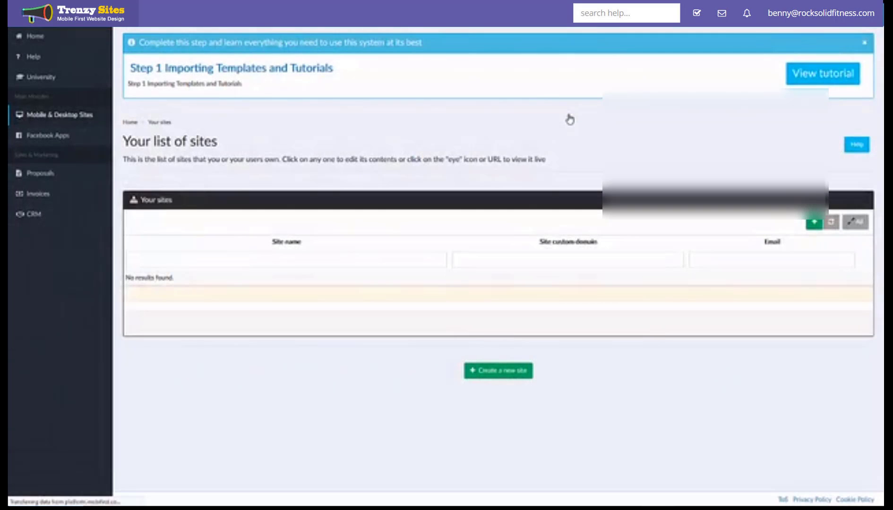
Step: Scroll the Step #2 template gallery and pick the SuperBurgers template
left_click(497, 370)
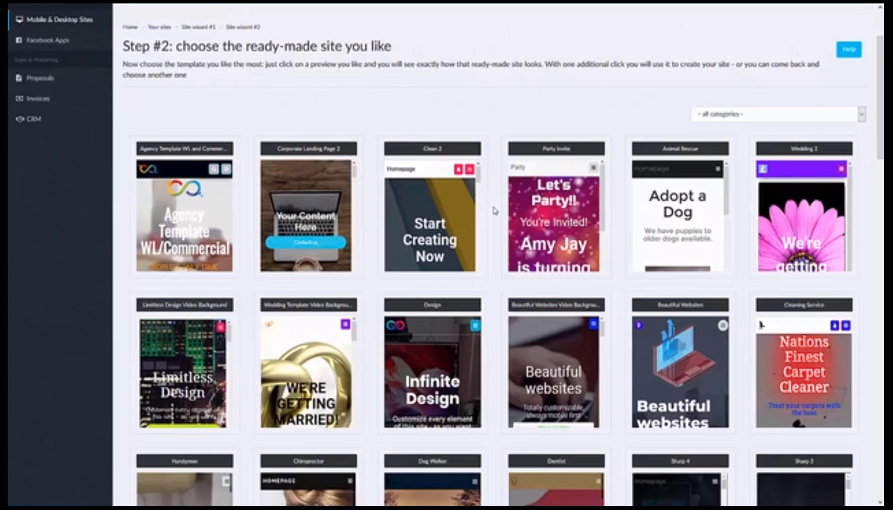
scroll("down", 3)
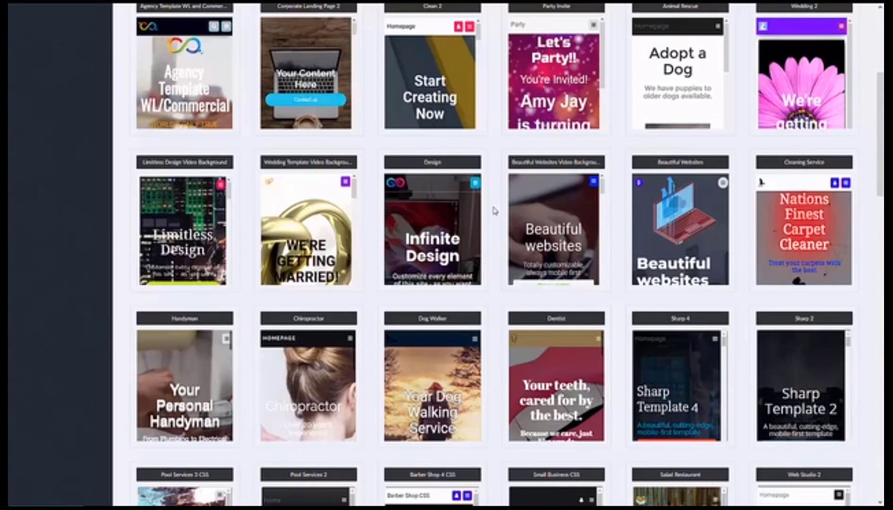
scroll("down", 3)
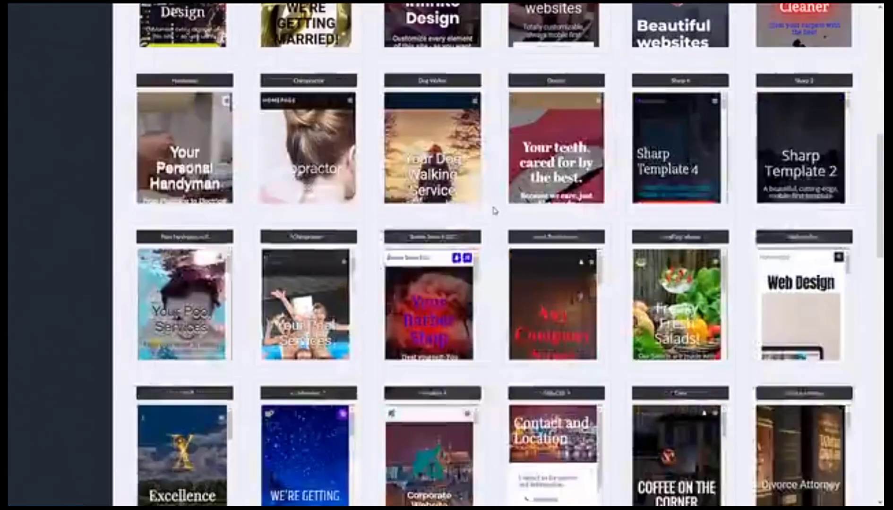
scroll("down", 3)
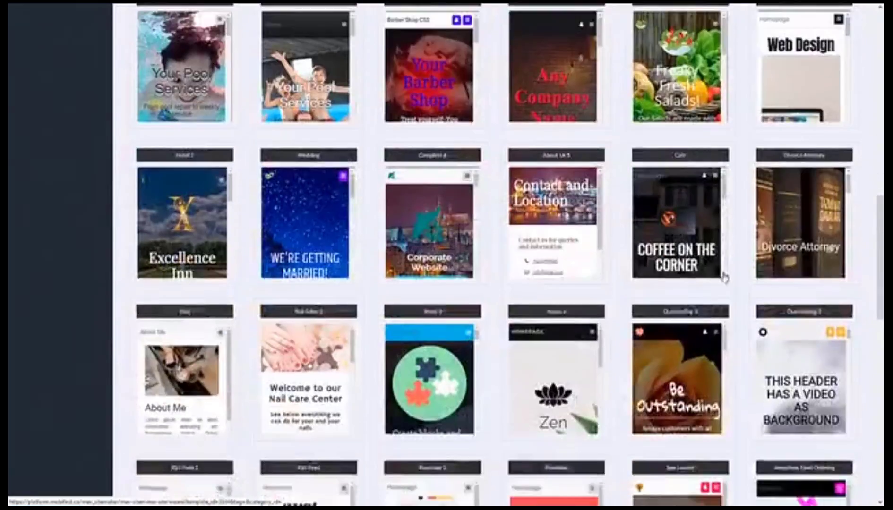
scroll("down", 3)
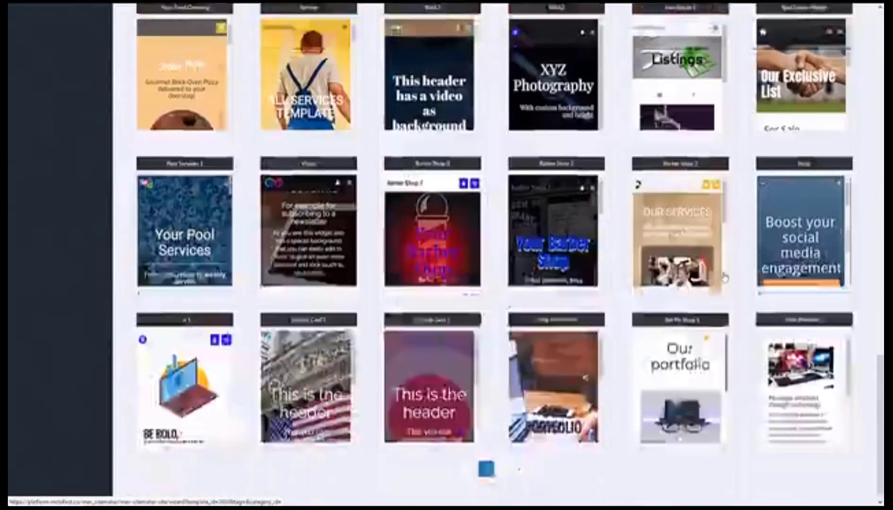
scroll("down", 3)
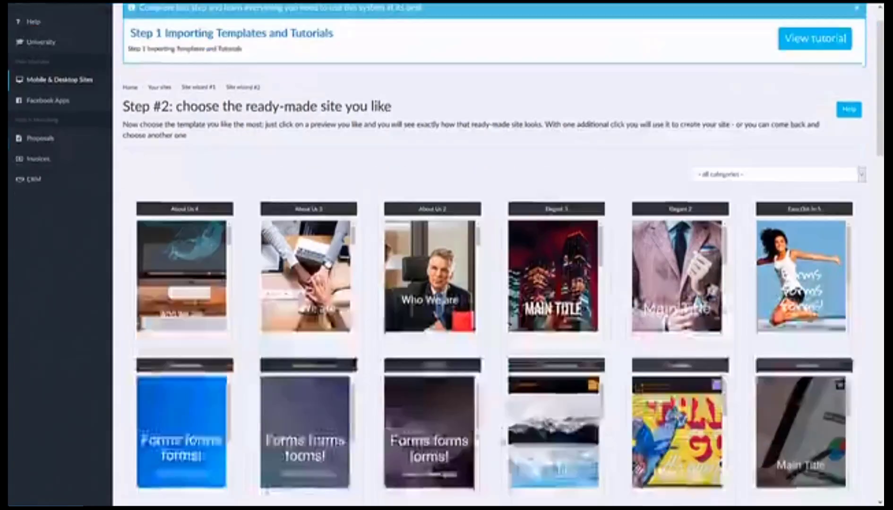
scroll("down", 3)
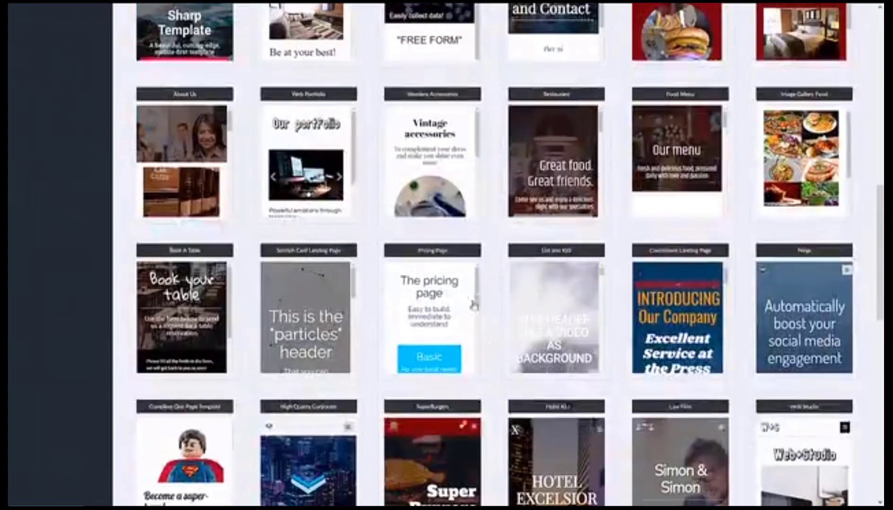
scroll("down", 3)
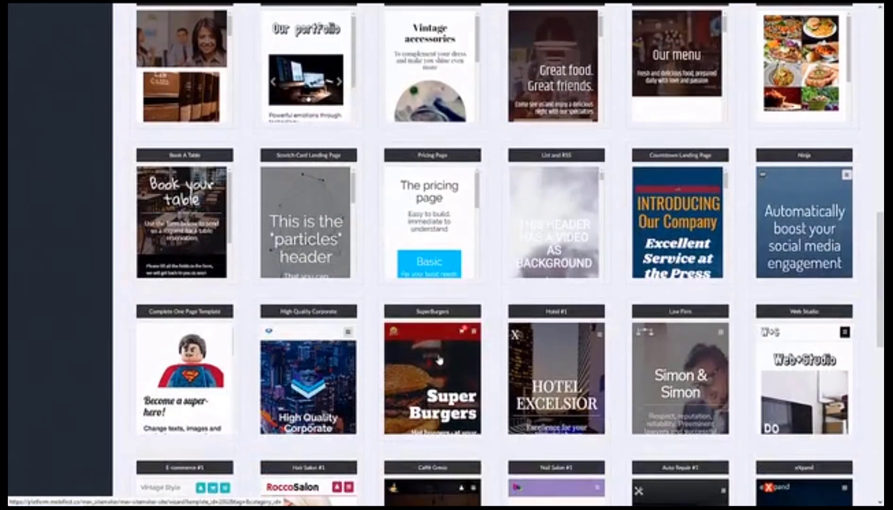
left_click(430, 376)
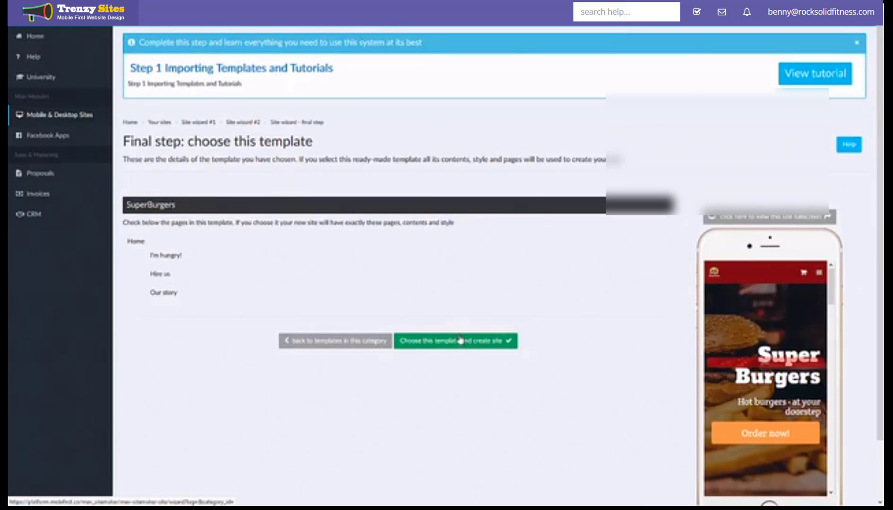
Step: Create the site from the SuperBurgers template, naming it 'Test Site'
left_click(455, 341)
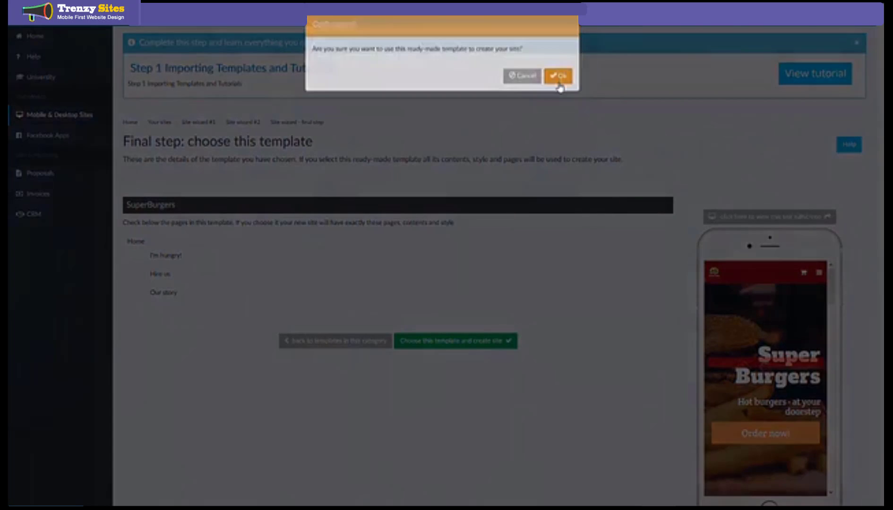
left_click(557, 76)
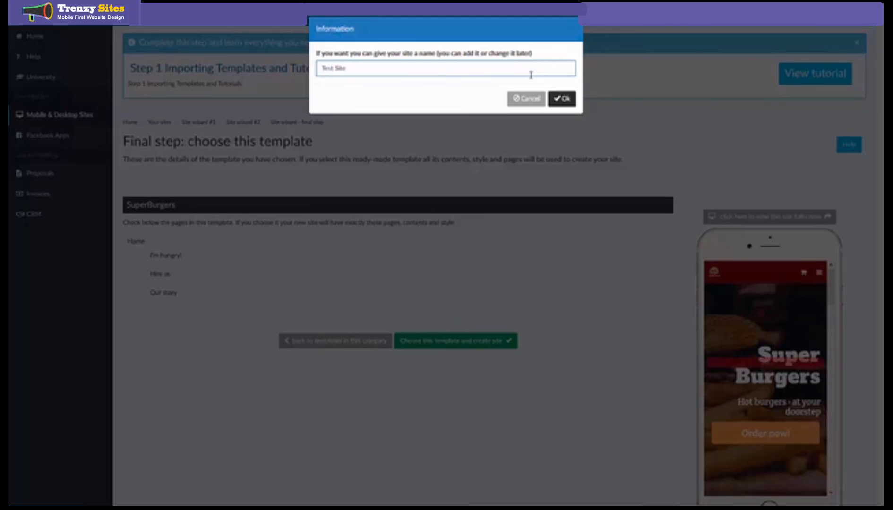
left_click(561, 97)
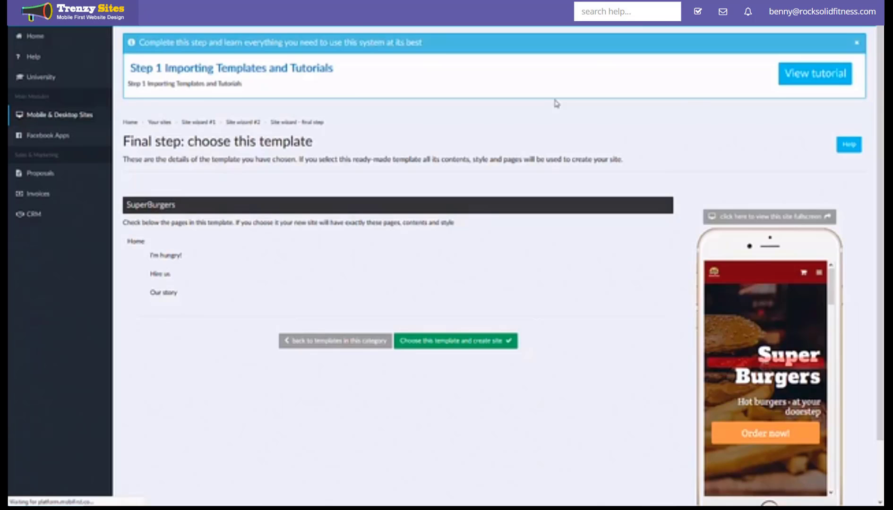
Step: Review Test Site's Home, I'm hungry!, Hire us and Our story pages in the editor
left_click(454, 341)
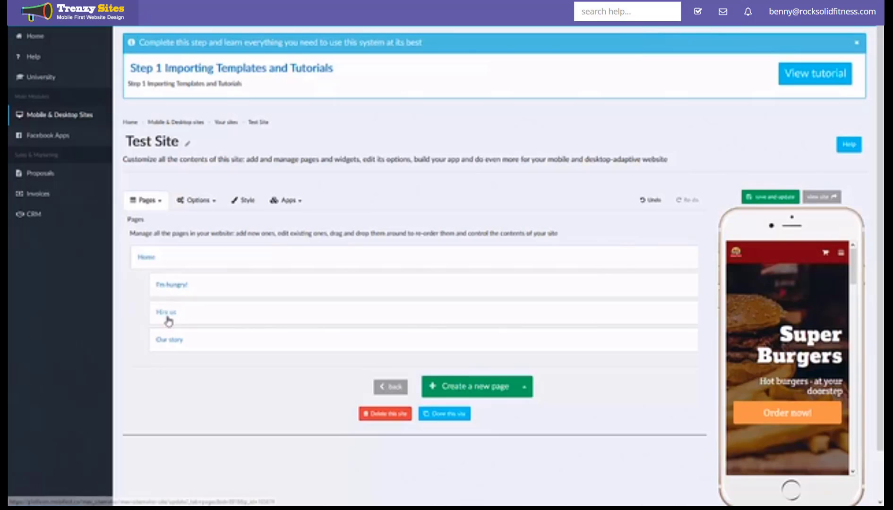
scroll("down", 3)
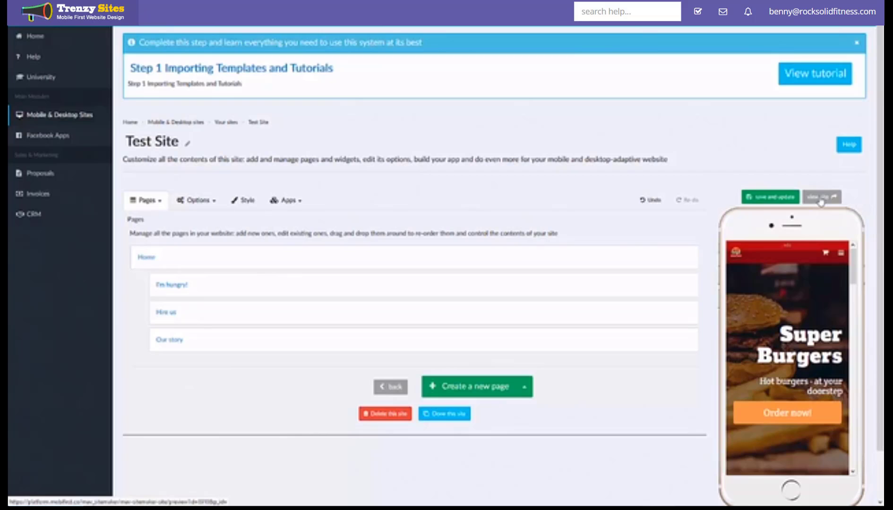
Step: Open 'view site' to preview Test Site on phone, desktop and tablet
left_click(818, 196)
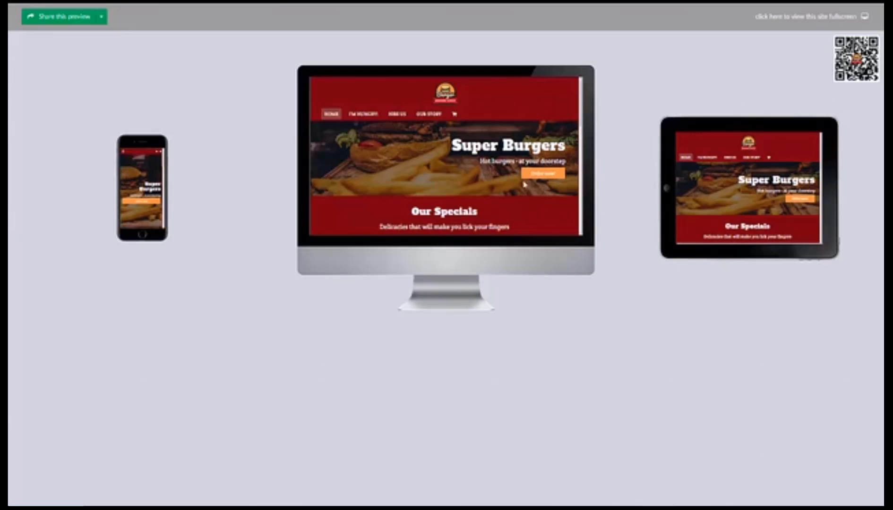
mouse_move(497, 177)
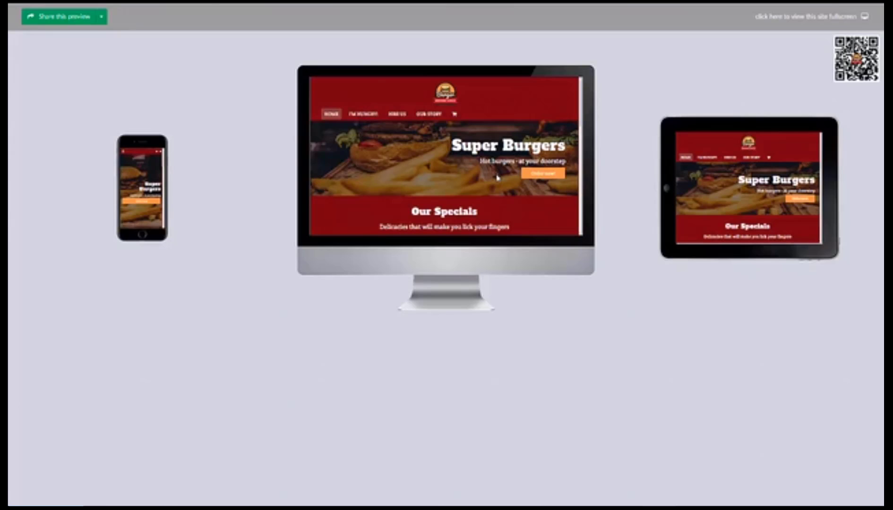
scroll("down", 3)
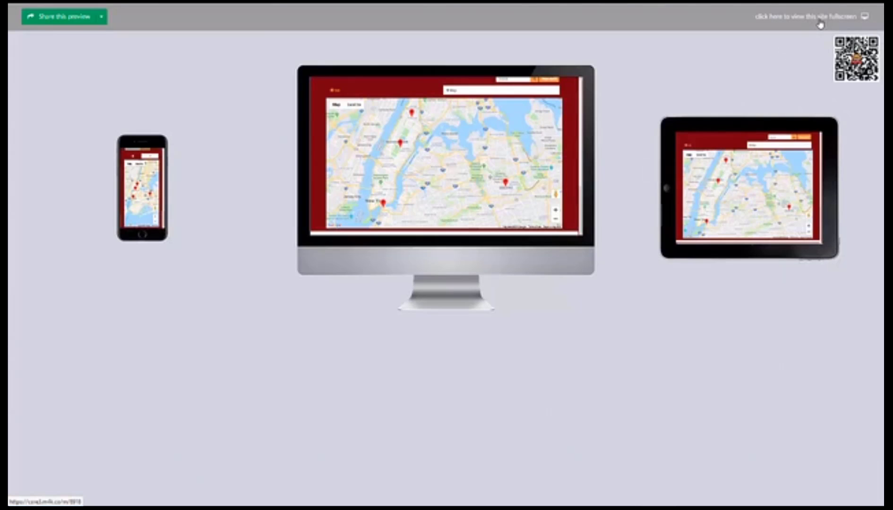
Step: Browse the full-screen Super Burgers homepage in its own tab, then return to the editor tab
left_click(802, 16)
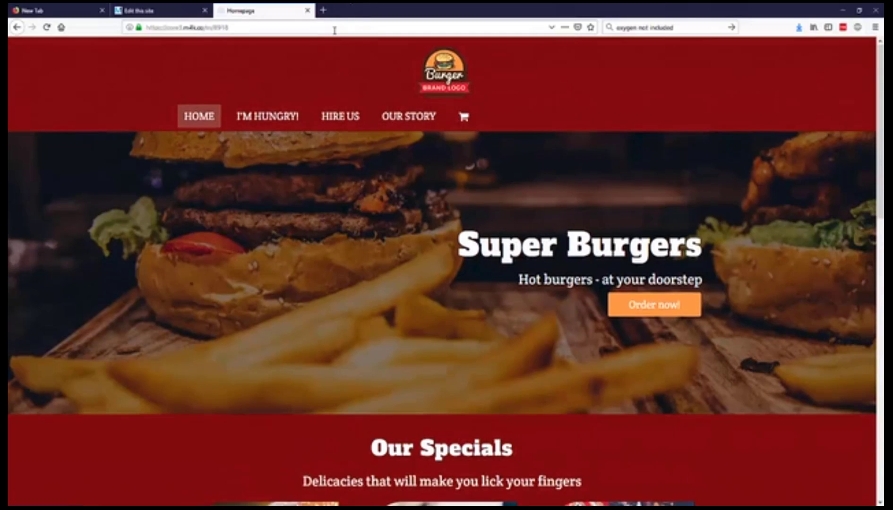
left_click(183, 27)
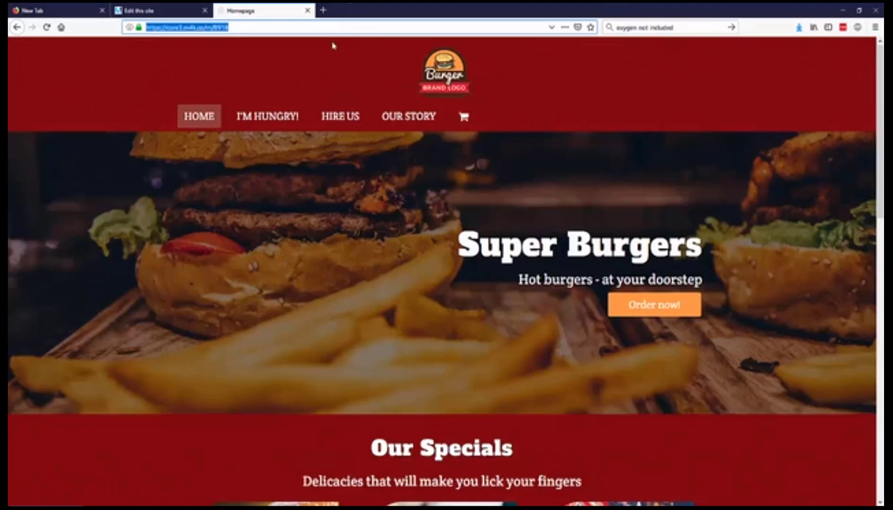
scroll("down", 3)
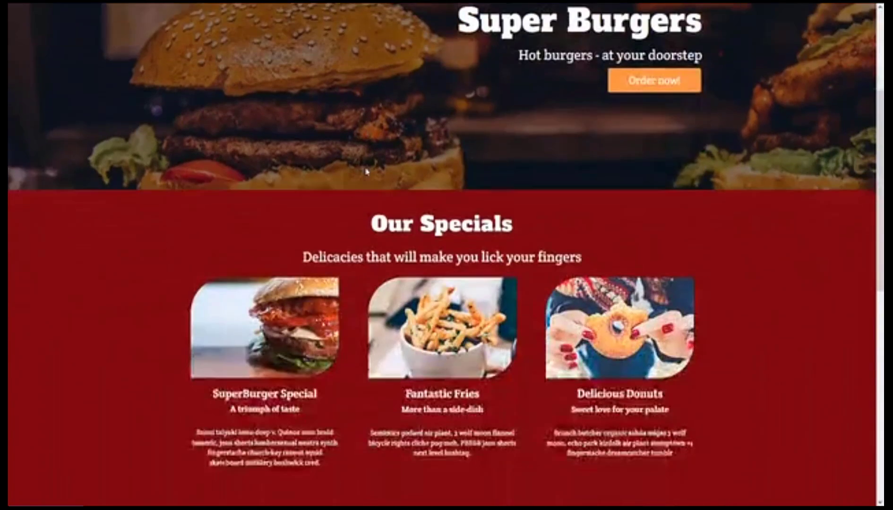
scroll("down", 3)
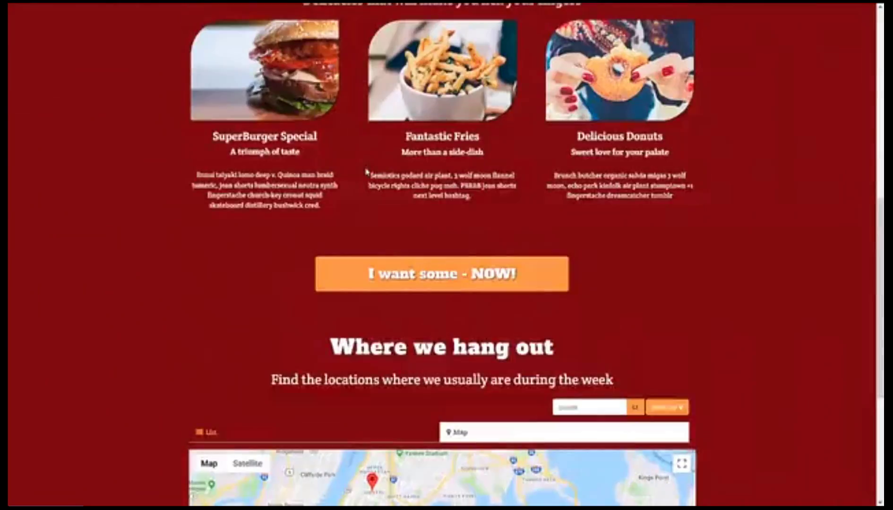
scroll("up", 3)
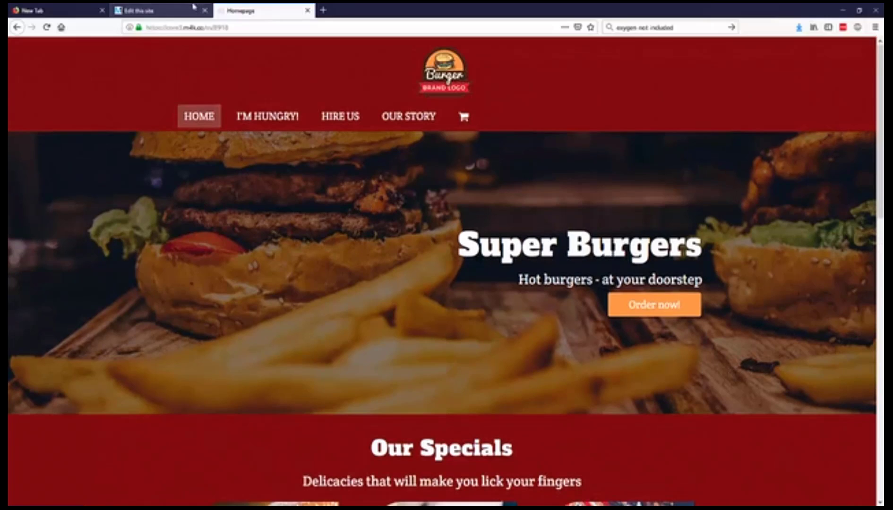
left_click(159, 10)
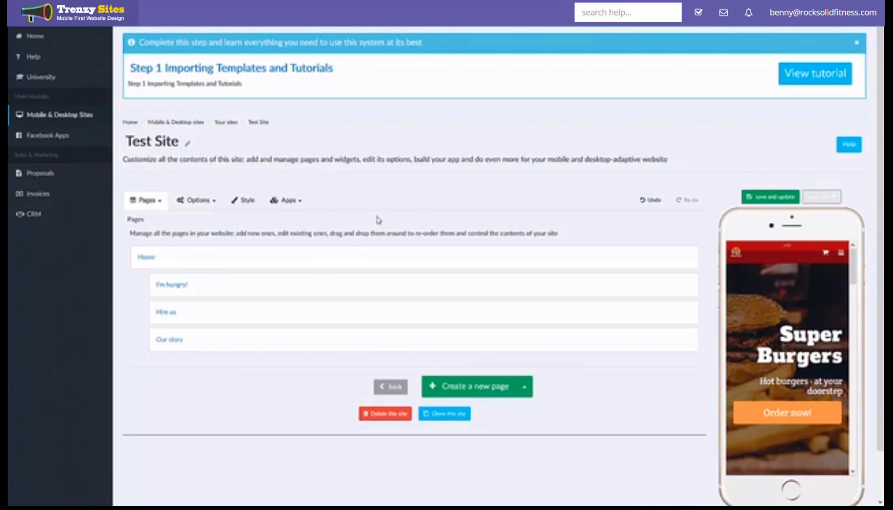
mouse_move(473, 236)
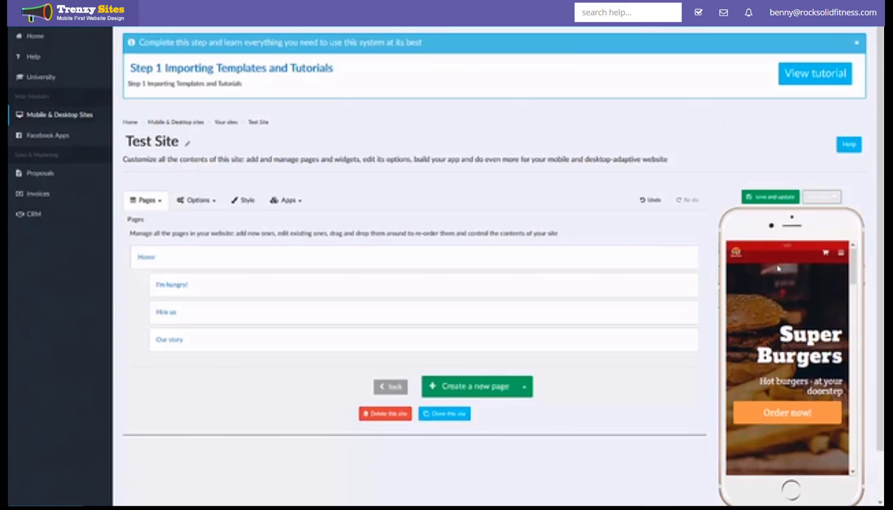
mouse_move(779, 303)
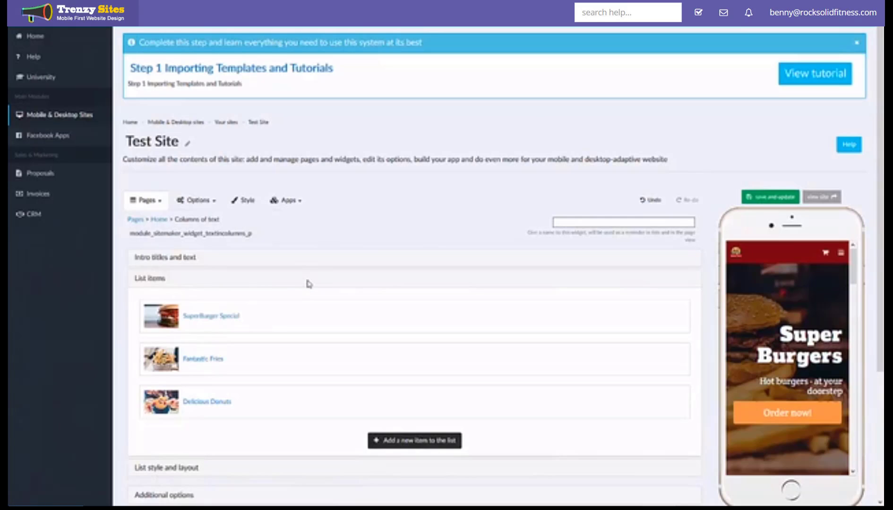
mouse_move(197, 395)
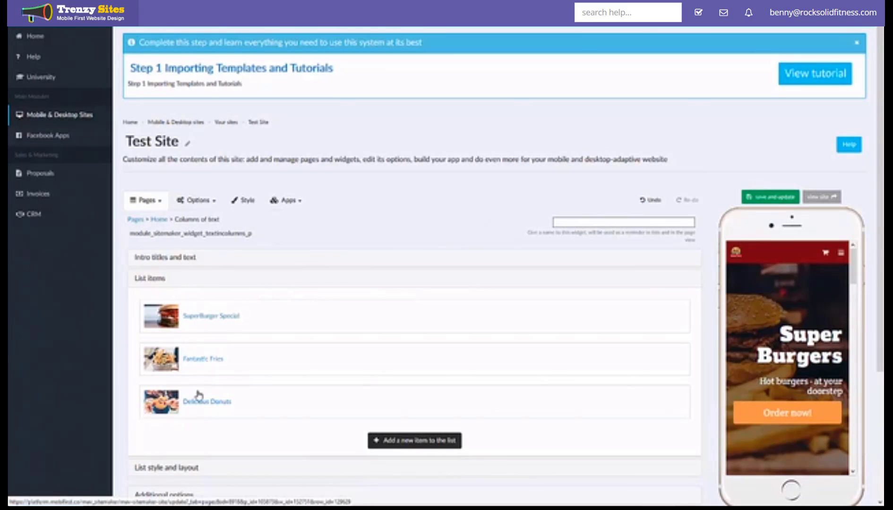
mouse_move(215, 362)
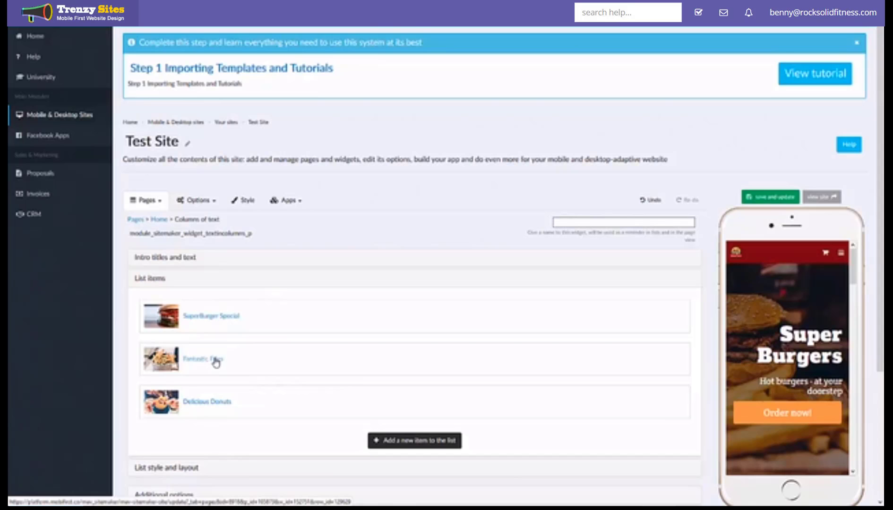
Step: Scroll the Home page's Columns of text widget with SuperBurger Special, Fantastic Fries, Delicious Donuts
scroll("down", 3)
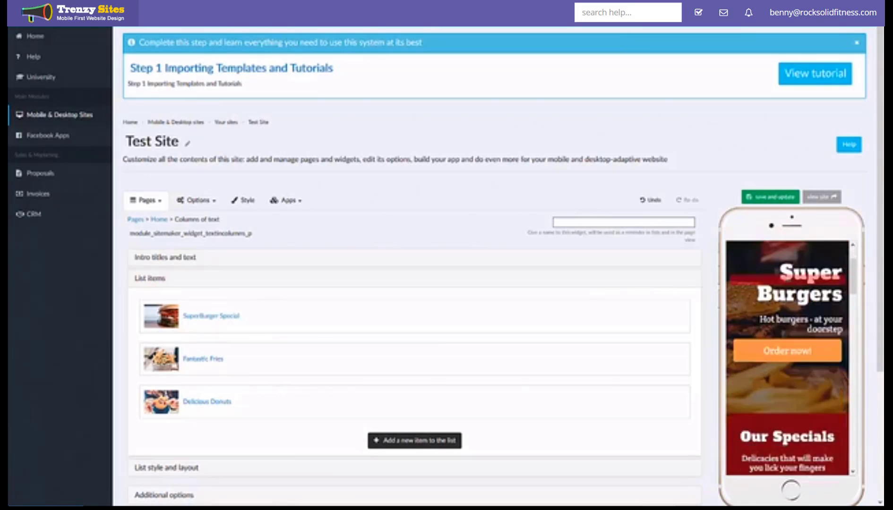
scroll("down", 3)
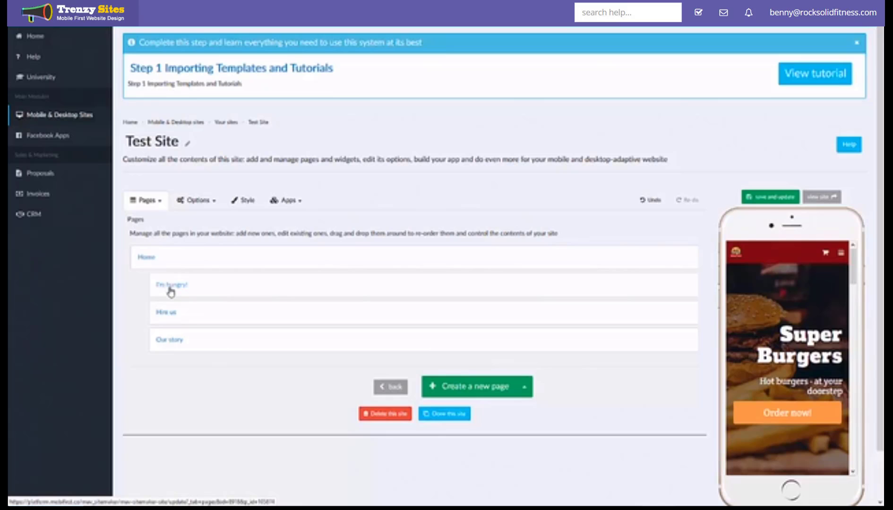
Step: Open the I'm hungry! page and its 'How does it work?' content block for editing
left_click(171, 285)
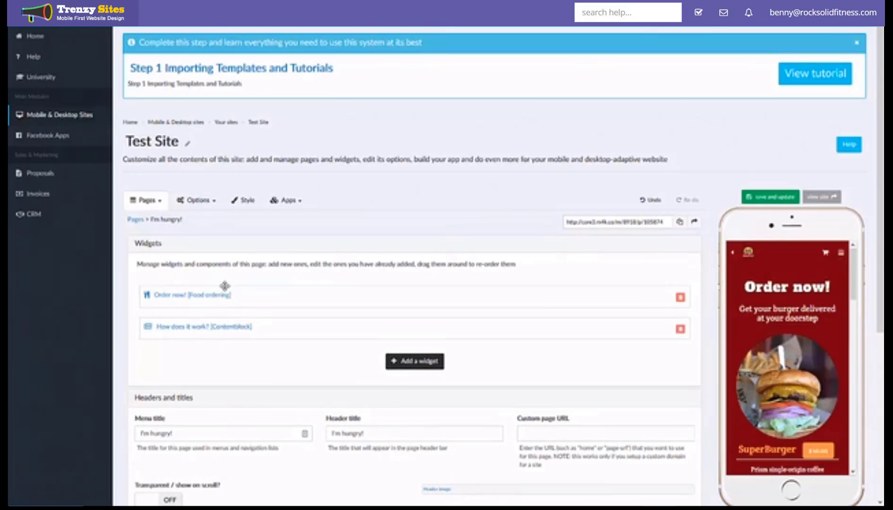
mouse_move(172, 300)
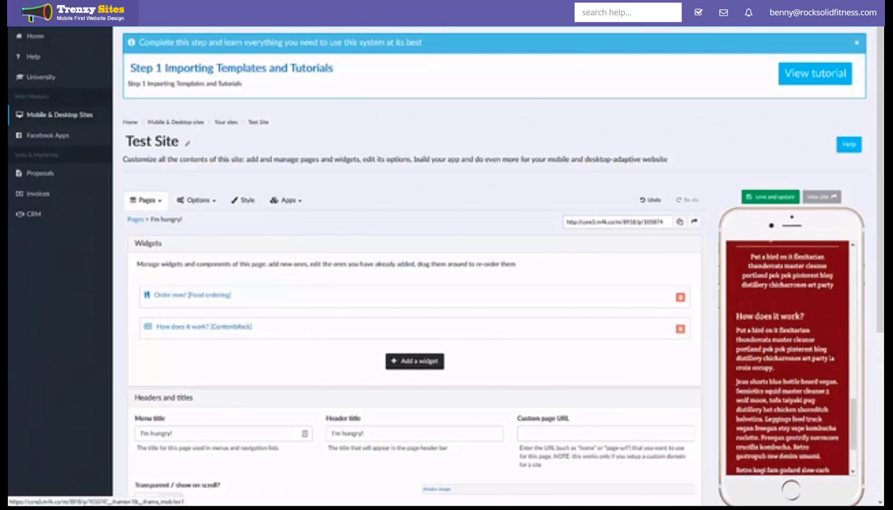
scroll("down", 3)
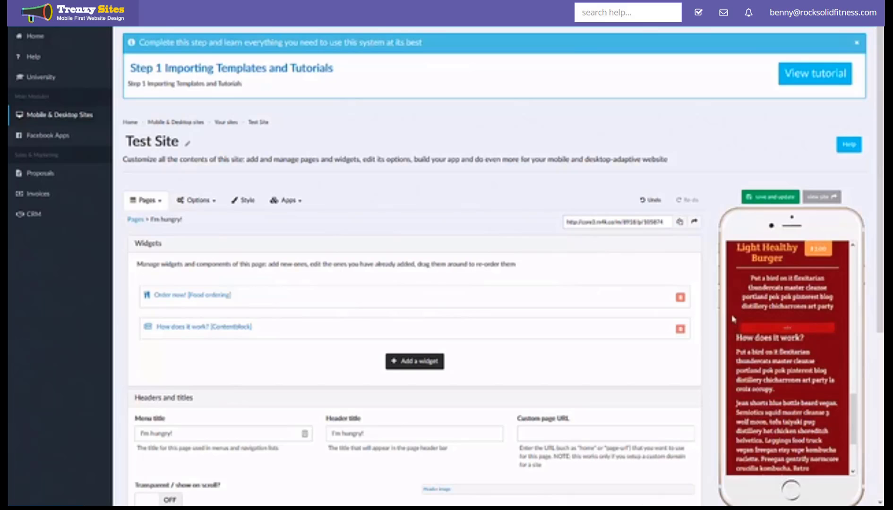
mouse_move(415, 361)
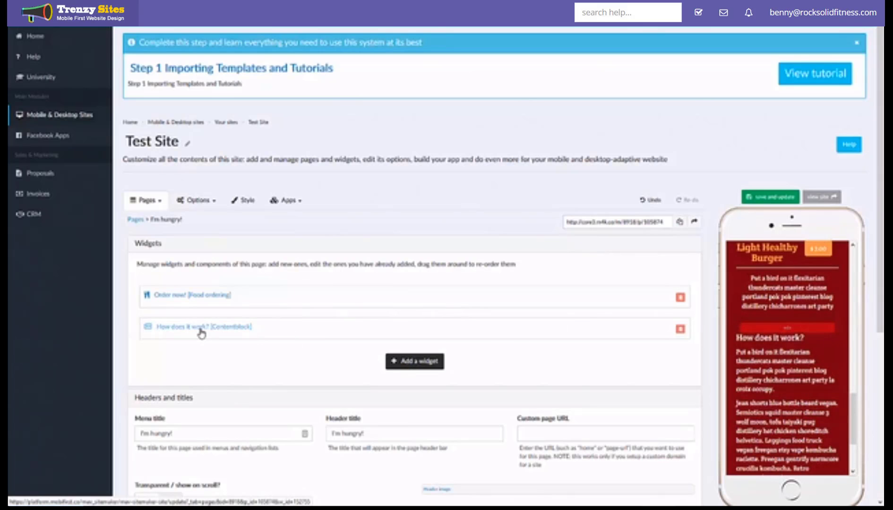
left_click(200, 326)
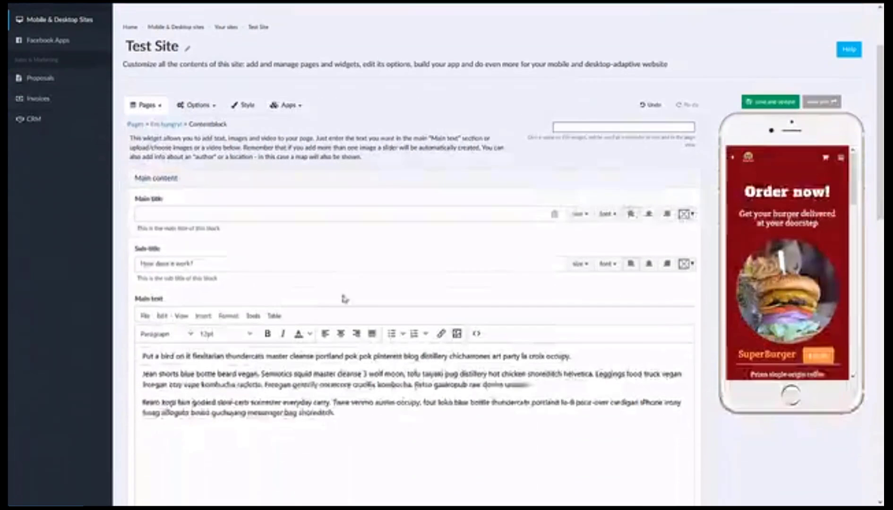
Step: Scroll the live I'm hungry! page and select its web address in the address bar
scroll("down", 3)
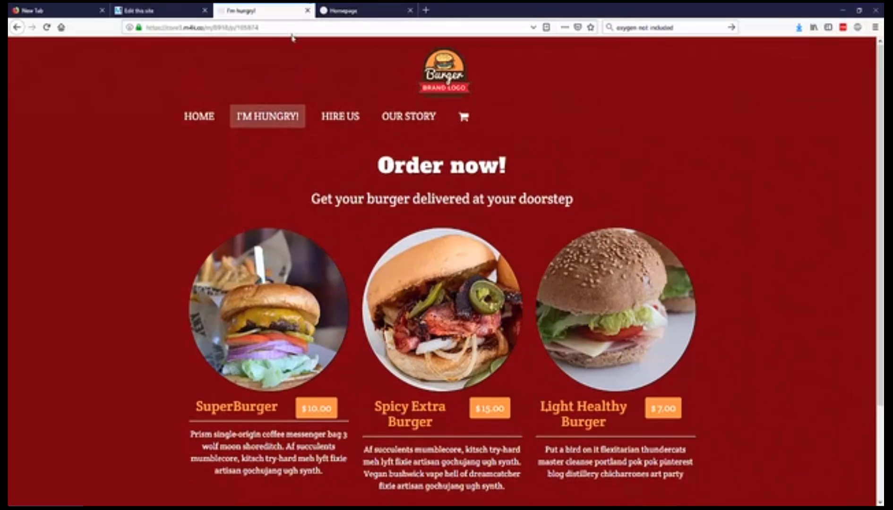
left_click(228, 27)
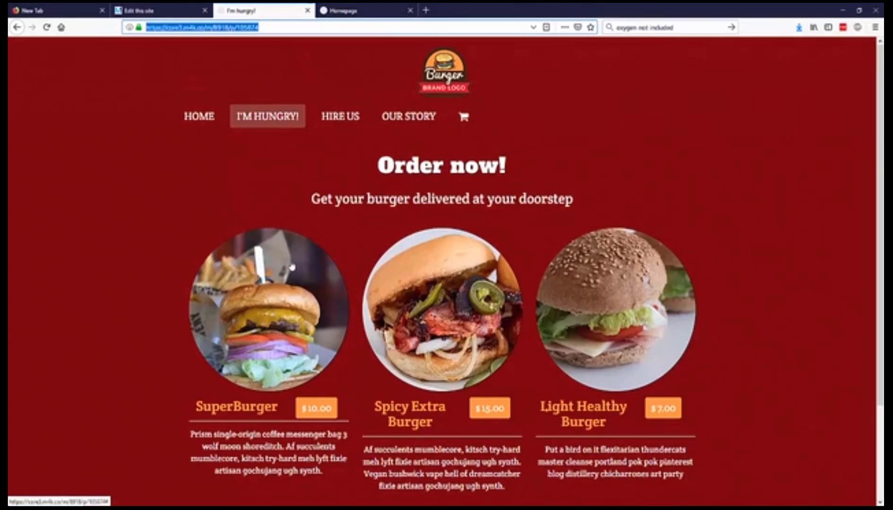